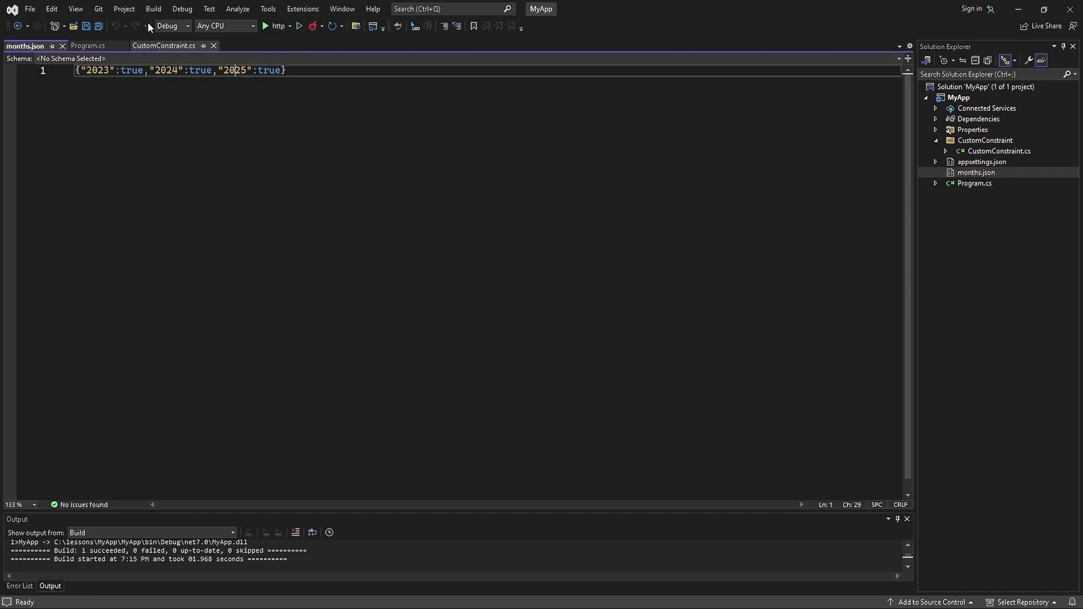
Bring CustomConstraint.cs with its year-matching regex into the editor
click(164, 45)
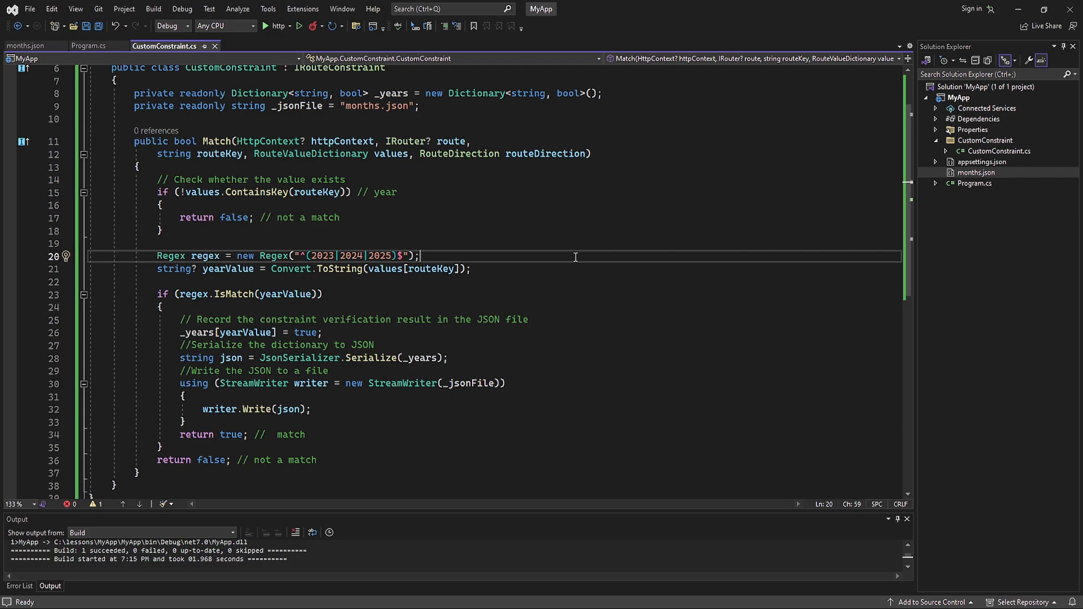
Add a new folder named wwwroot to the MyApp project
right_click(958, 98)
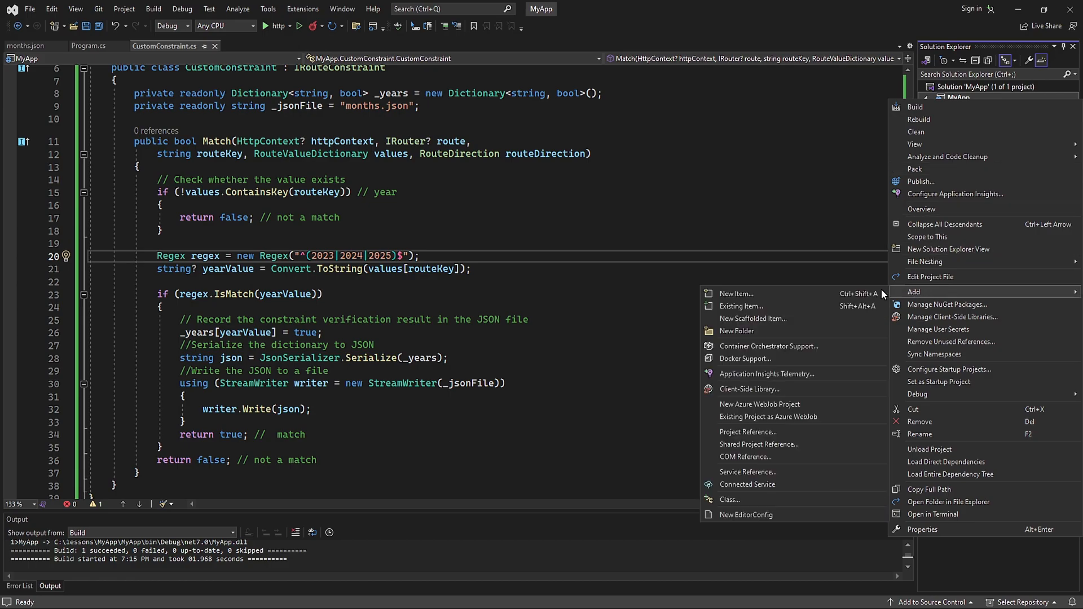
click(737, 330)
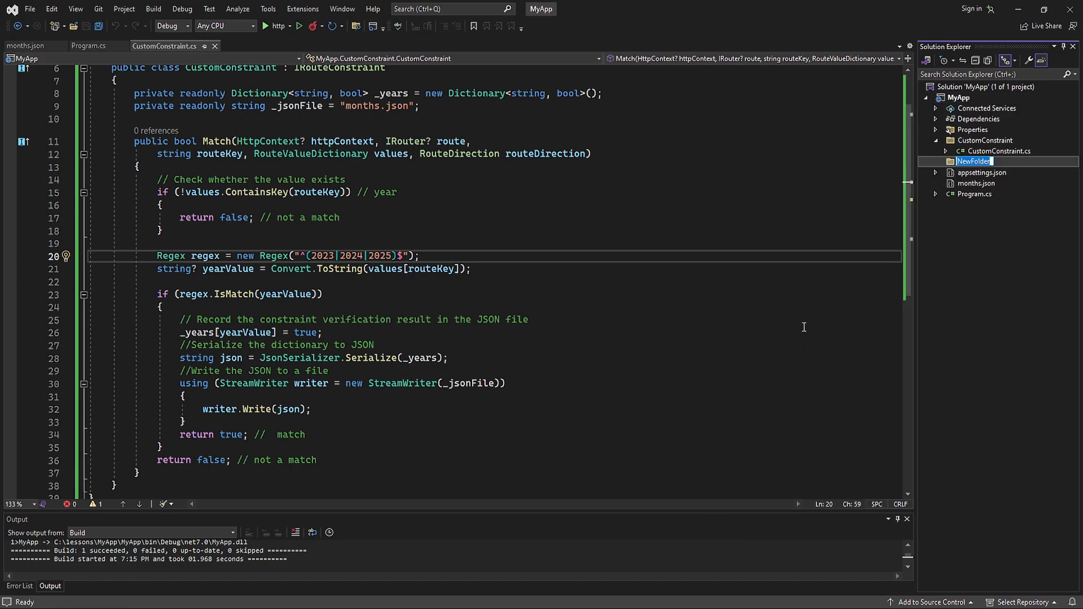
text(wwwroot)
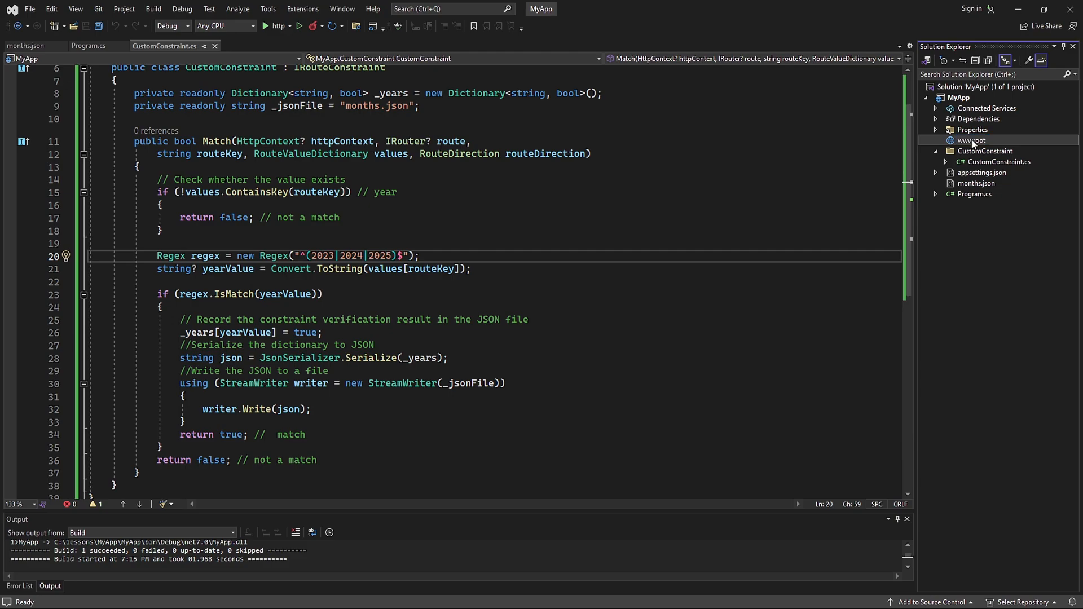
mouse_move(950, 146)
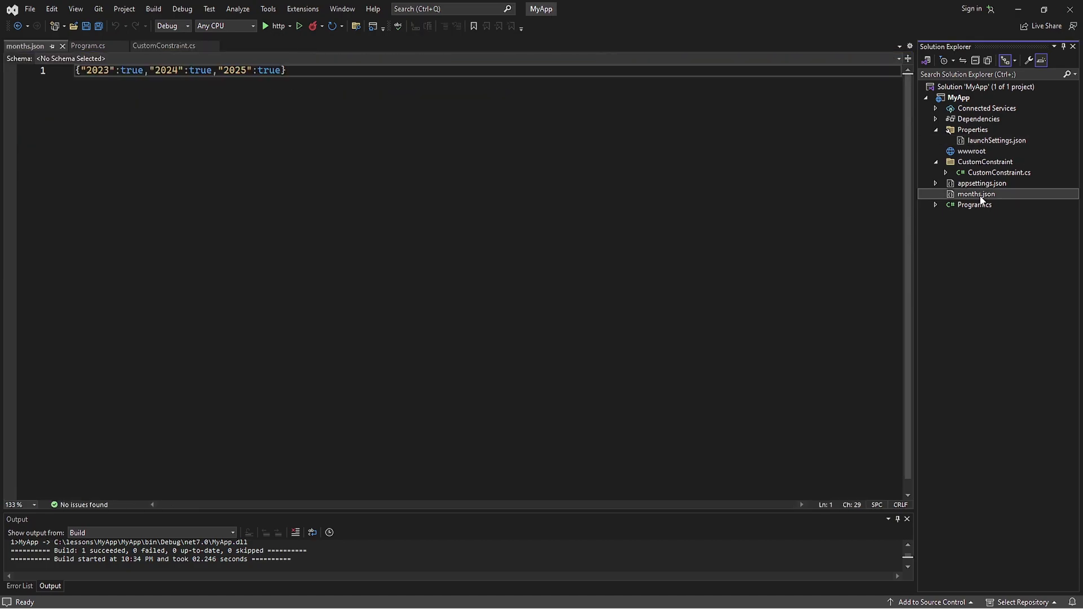
Request localhost:5050/months.json in Chrome, which still answers CONSTRAINT WAS NOT TRIGGERED
click(973, 151)
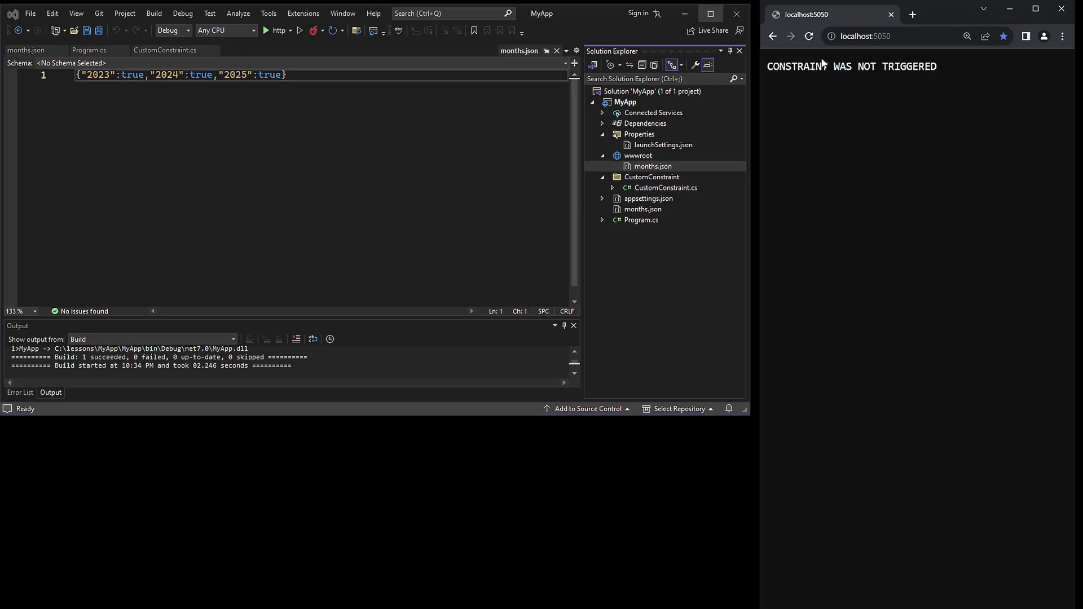
click(891, 36)
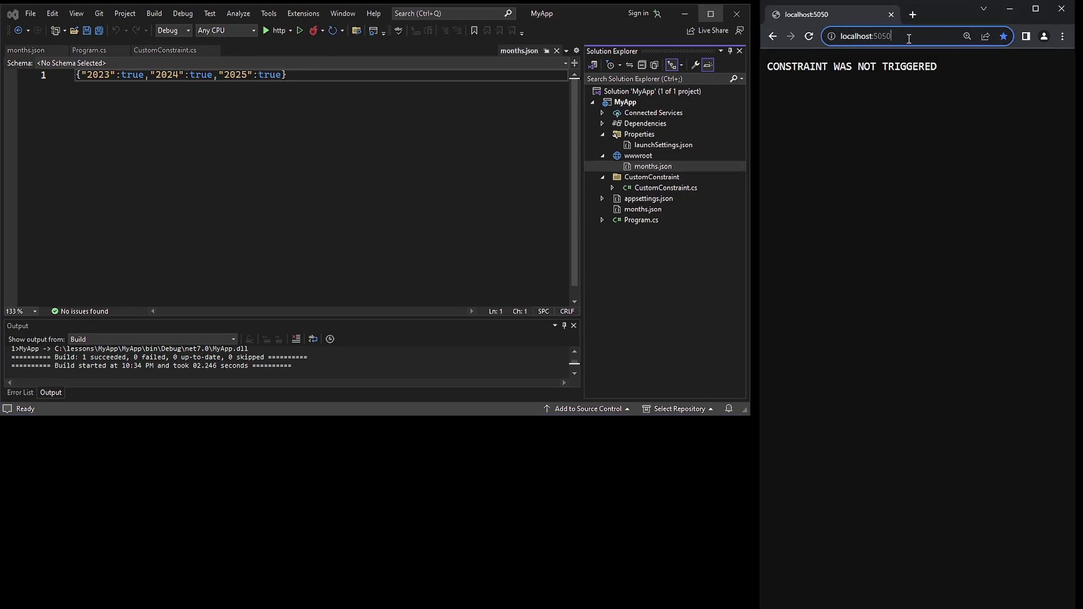
text(/mo)
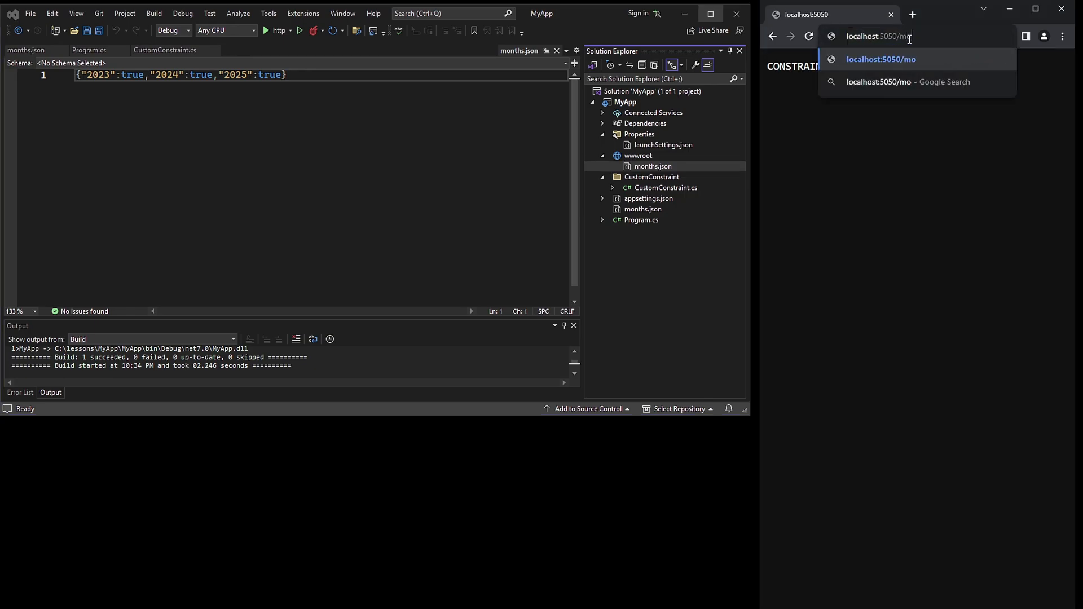
text(nths.json)
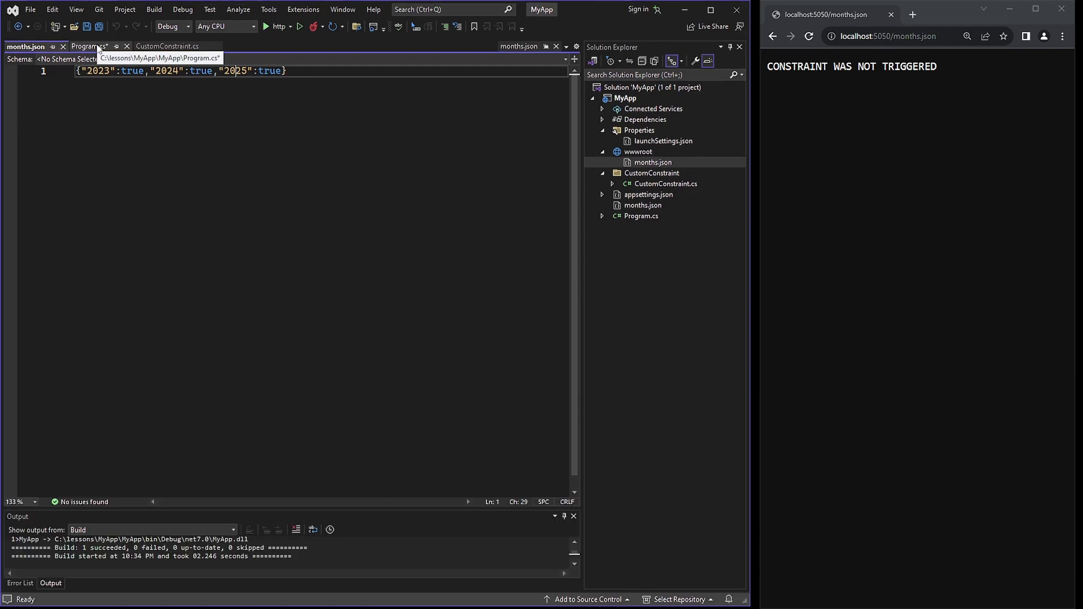
Bring up Program.cs to add app.UseStaticFiles() after builder.Build()
click(88, 47)
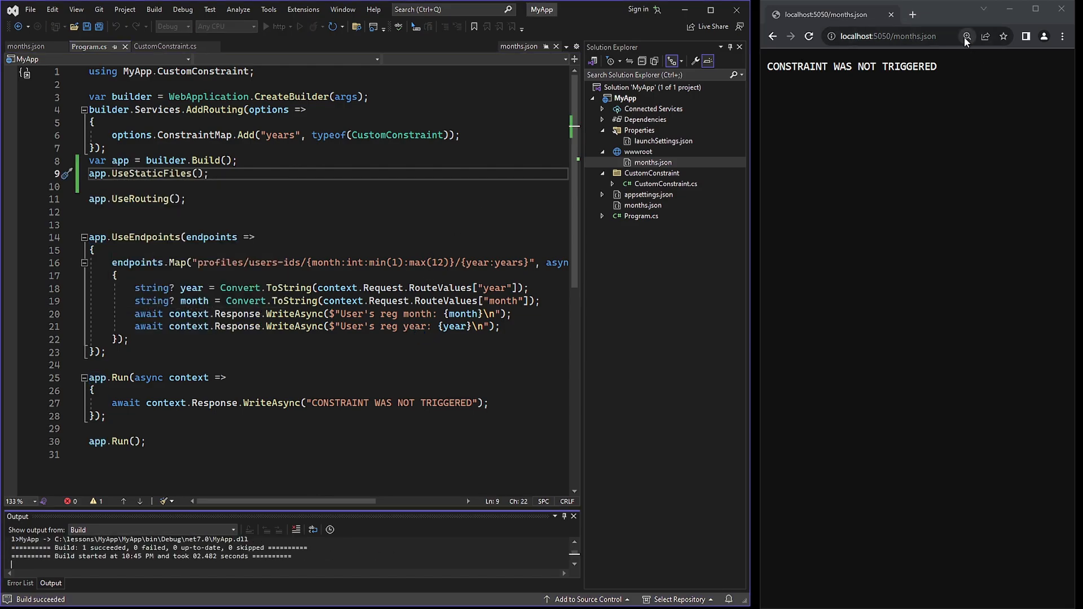
Reload localhost:5050/months.json so it shows {"2023":true,"2024":true,"2025":true}
click(791, 36)
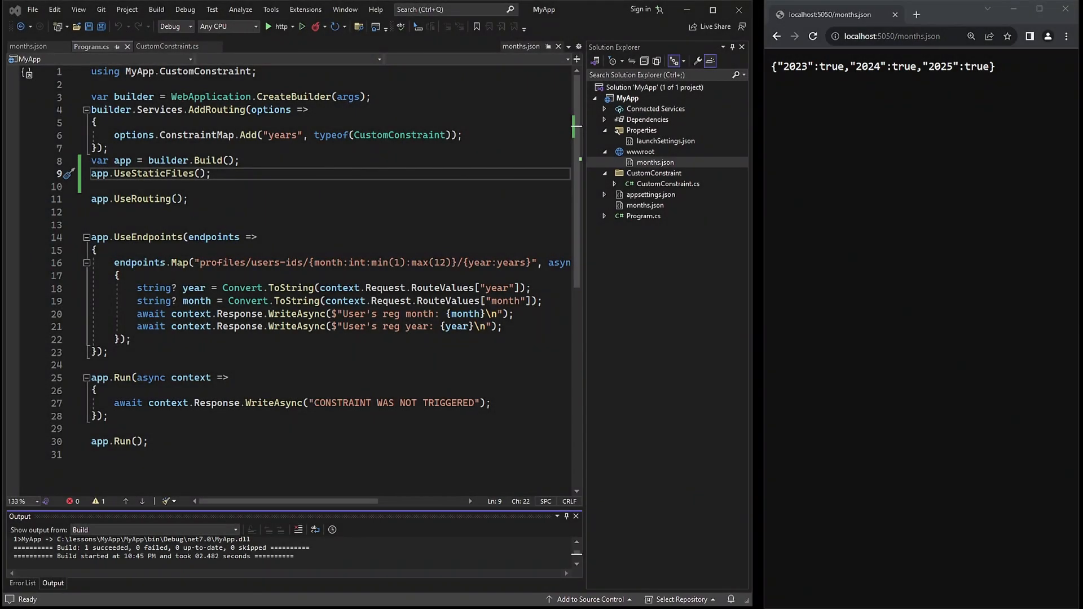
mouse_move(1053, 236)
text(new WebApplicationOptions() { })
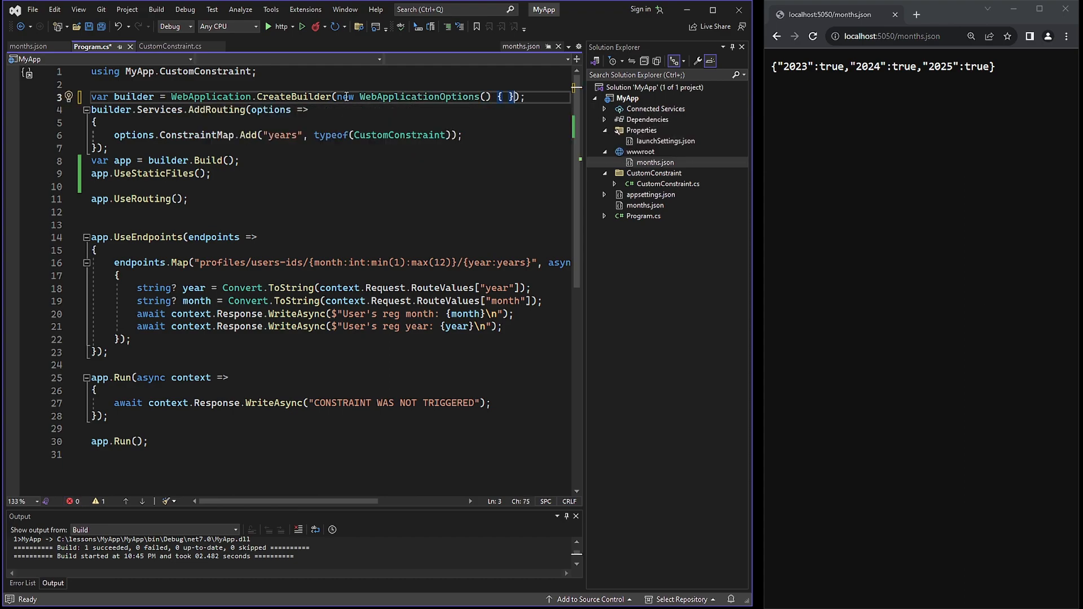
Set WebRootPath = "PublicStaticFolder" inside the new WebApplicationOptions block
key(enter)
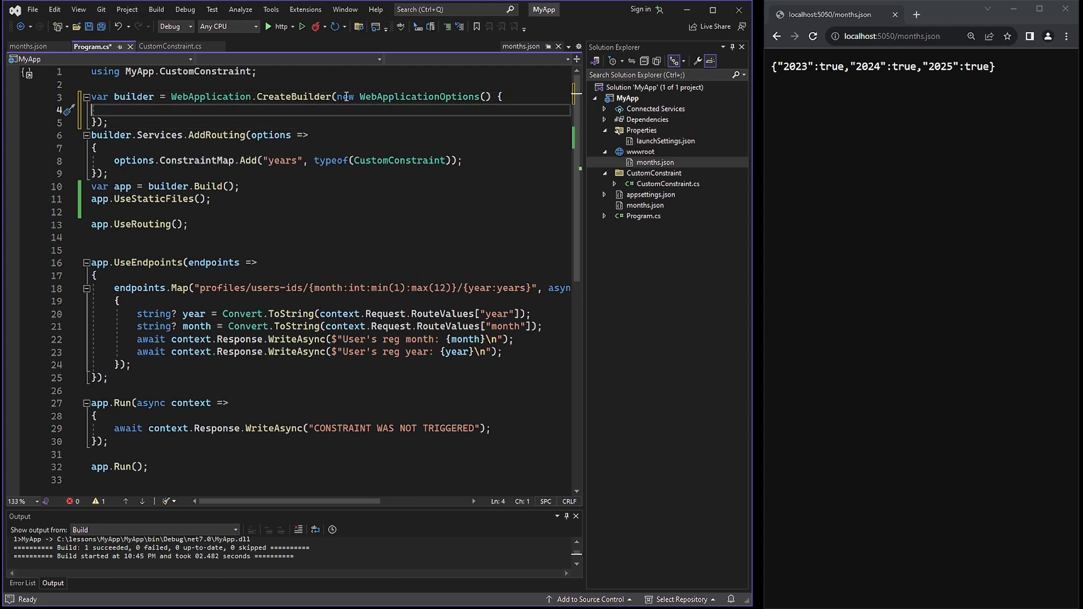
text(WebRootPath =)
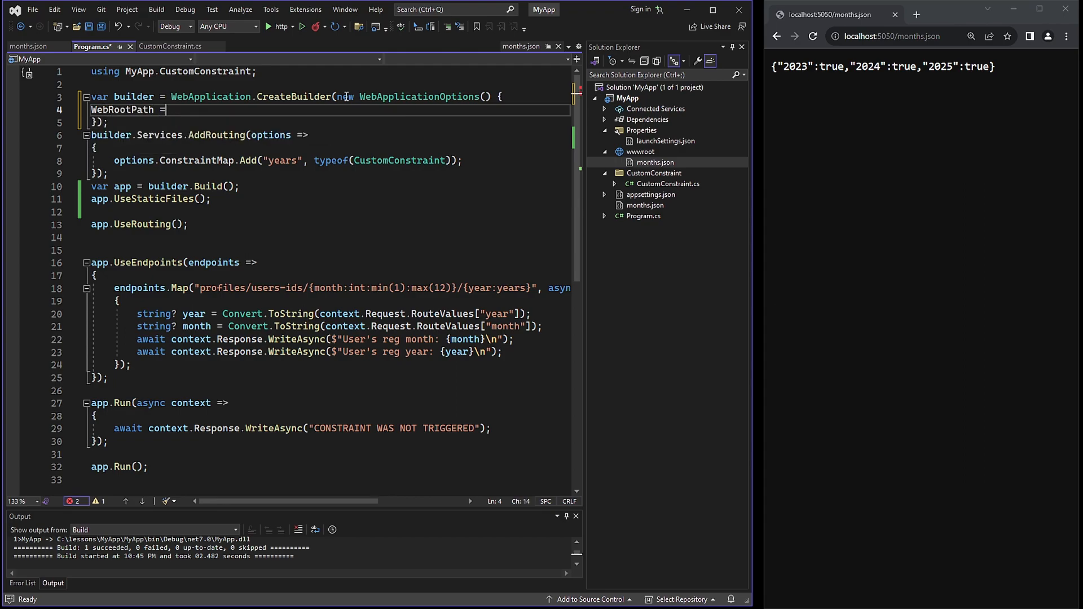
text("")
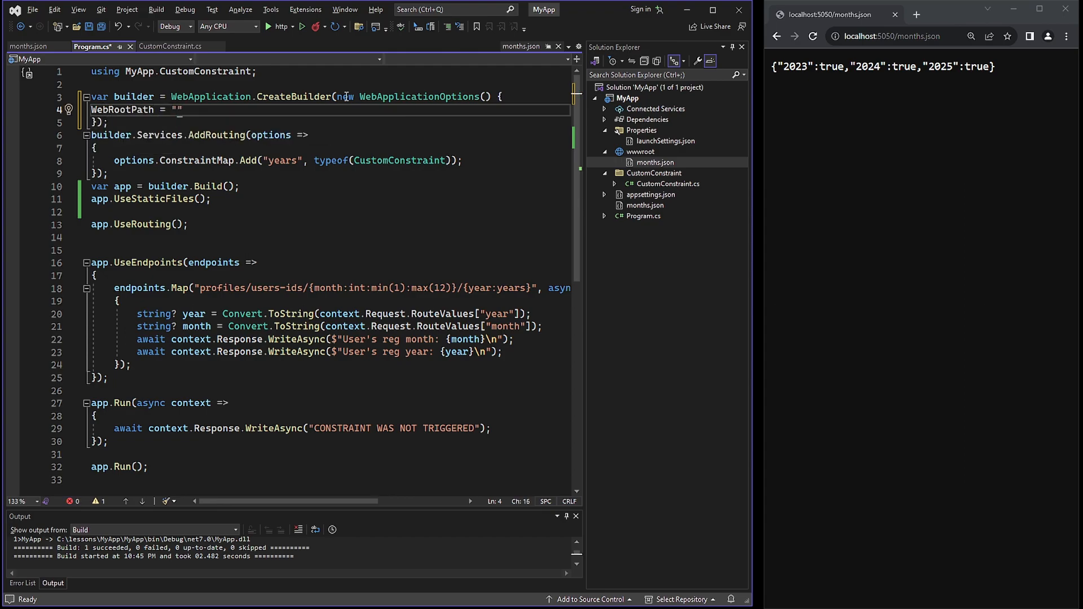
text(PubliStaticFolder)
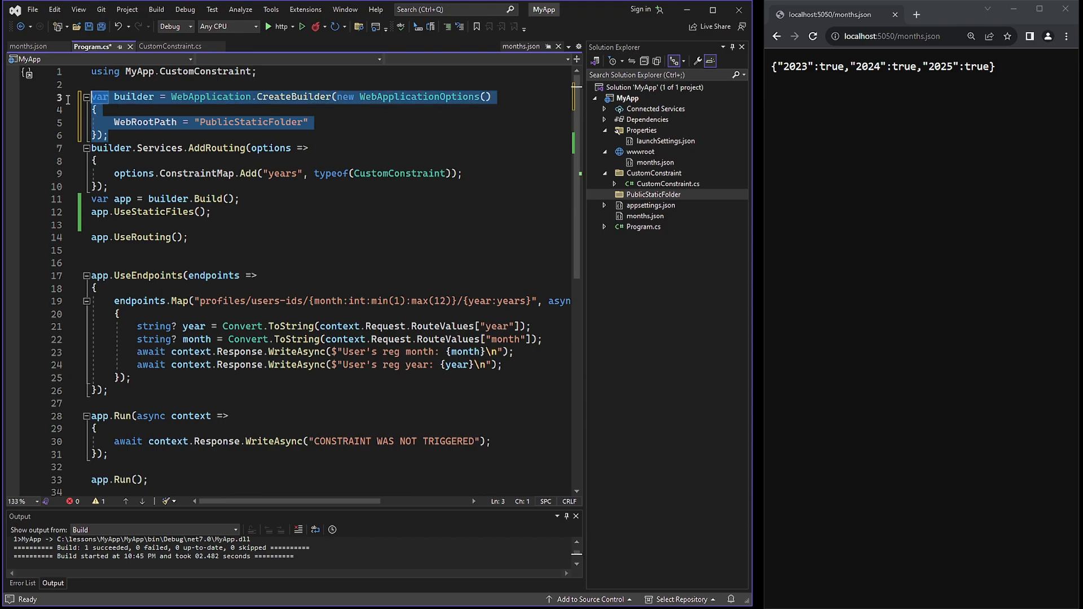
mouse_move(109, 108)
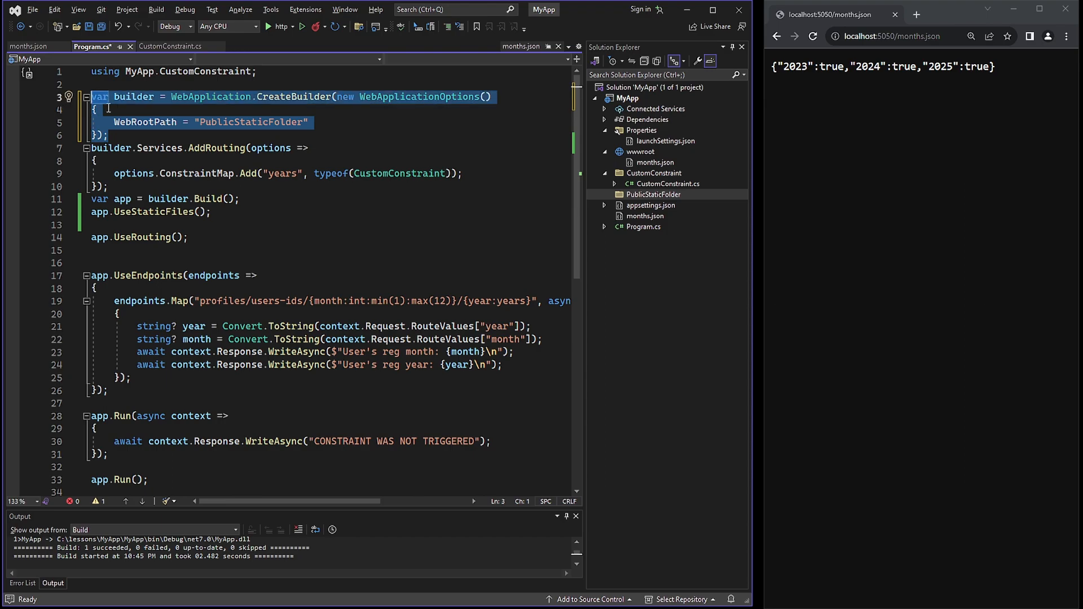
mouse_move(491, 197)
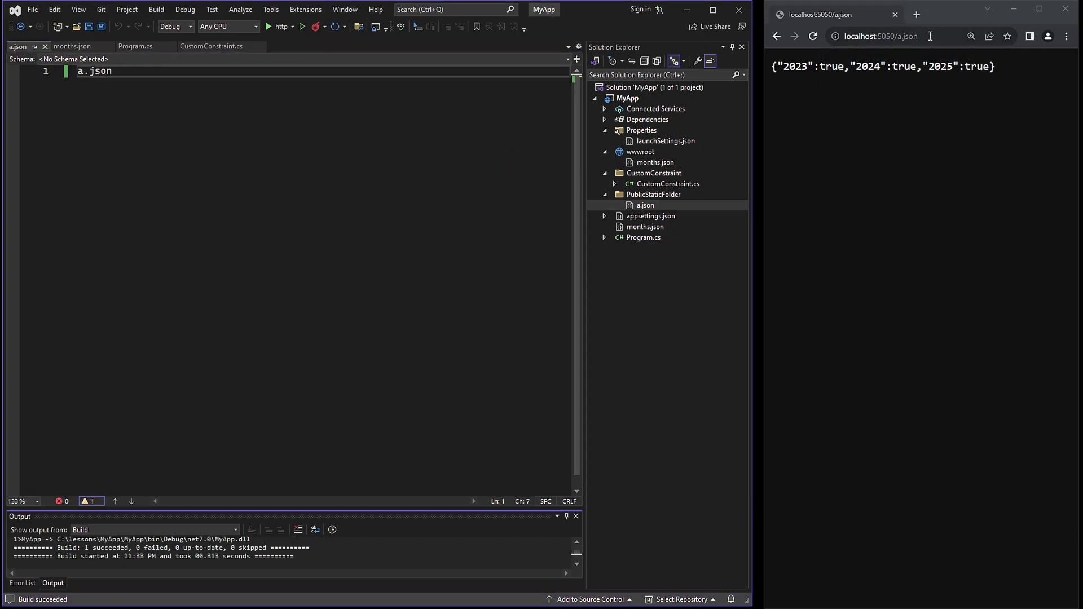
Write "Public Static" into a.json and pick months.json in wwwroot for relocation
click(813, 36)
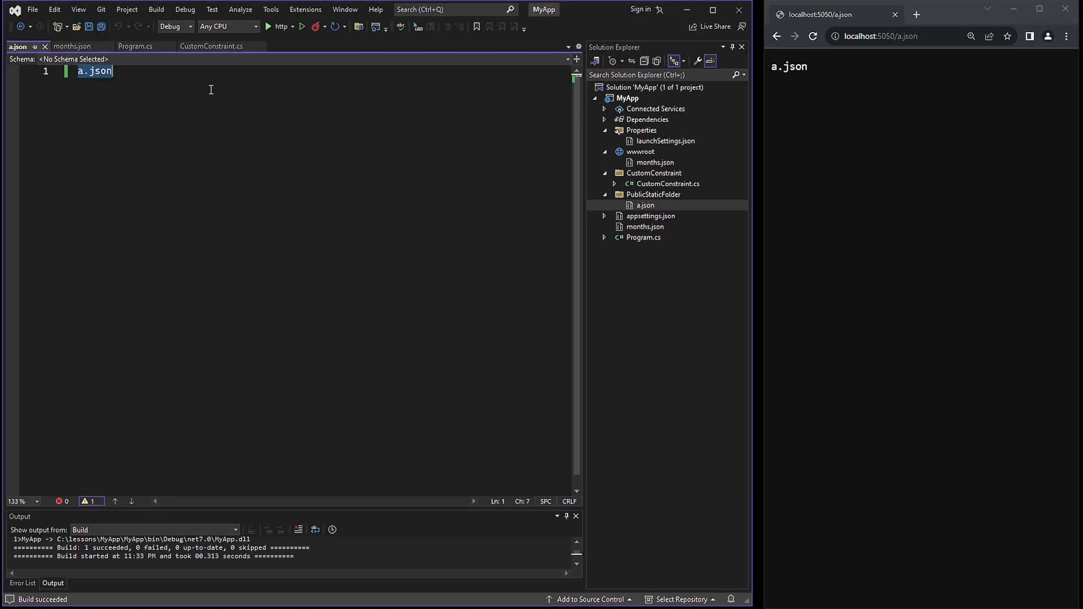
text(Public Static)
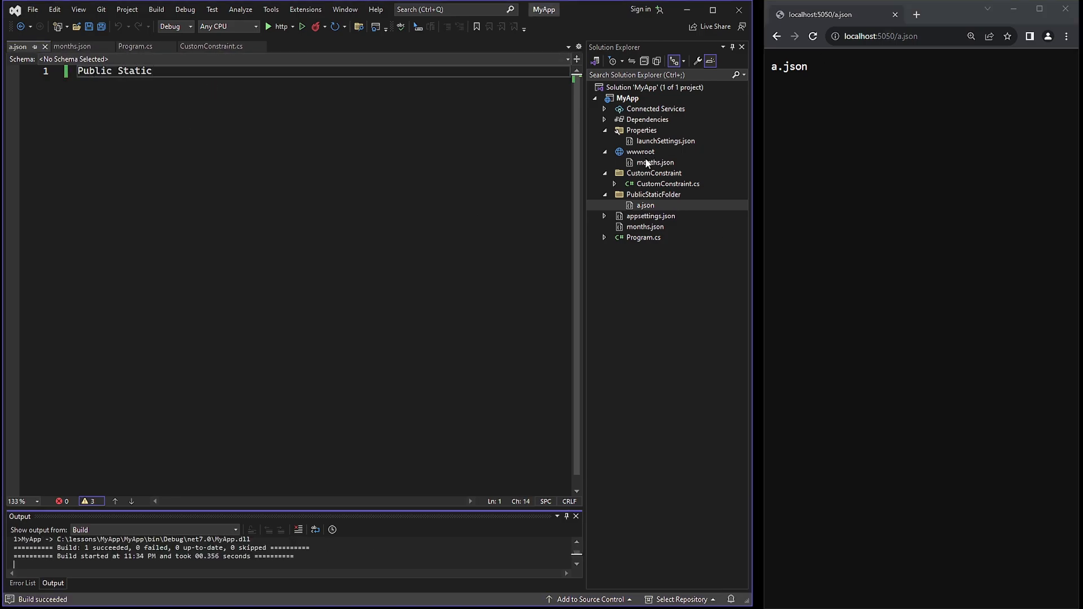
click(643, 205)
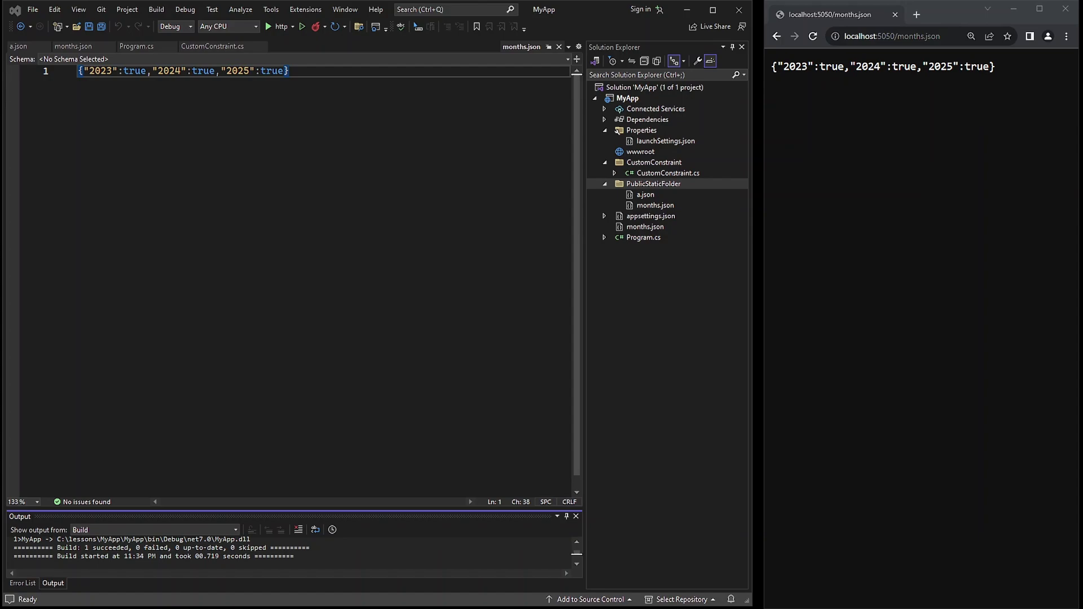
click(899, 36)
text(aa)
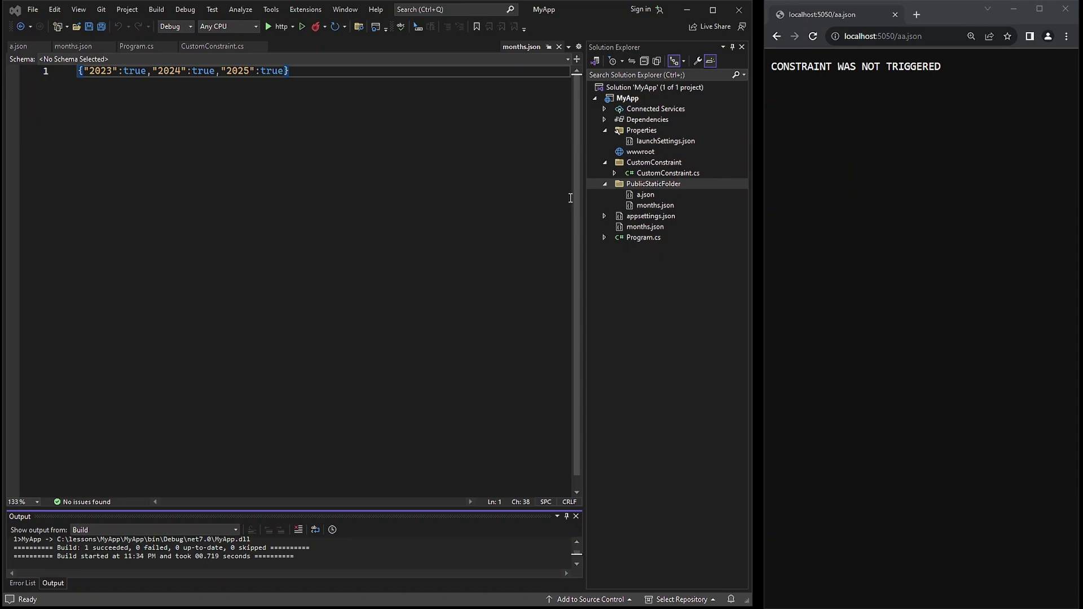
mouse_move(666, 274)
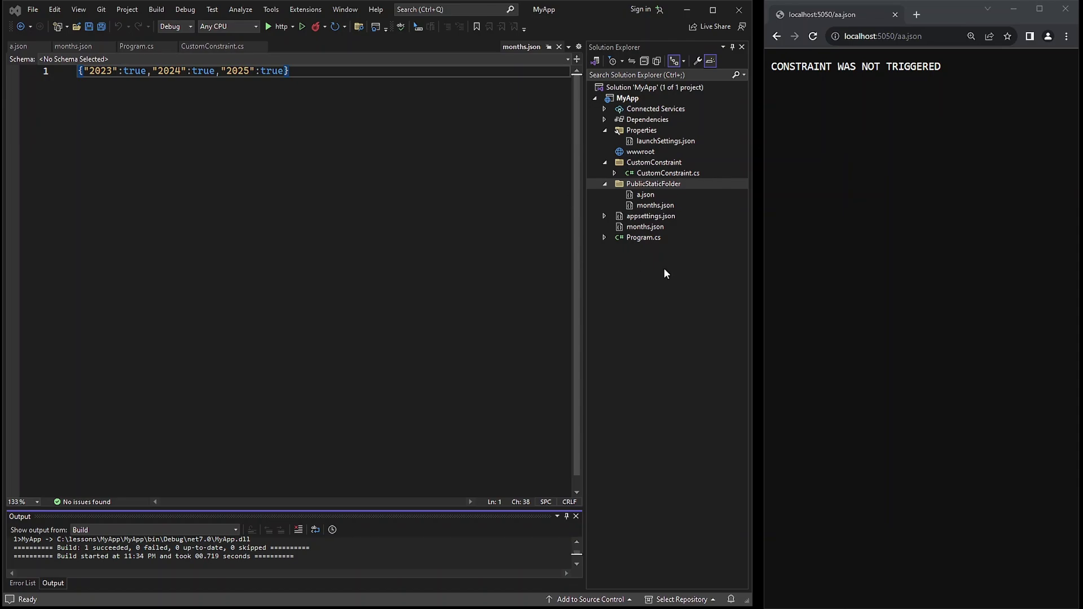
mouse_move(661, 200)
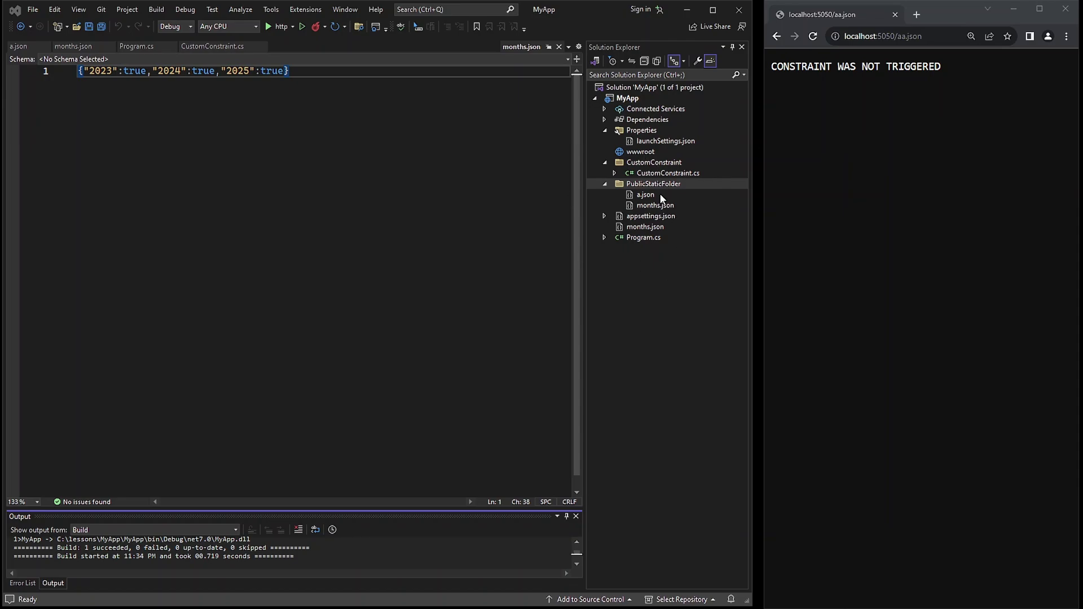
click(641, 151)
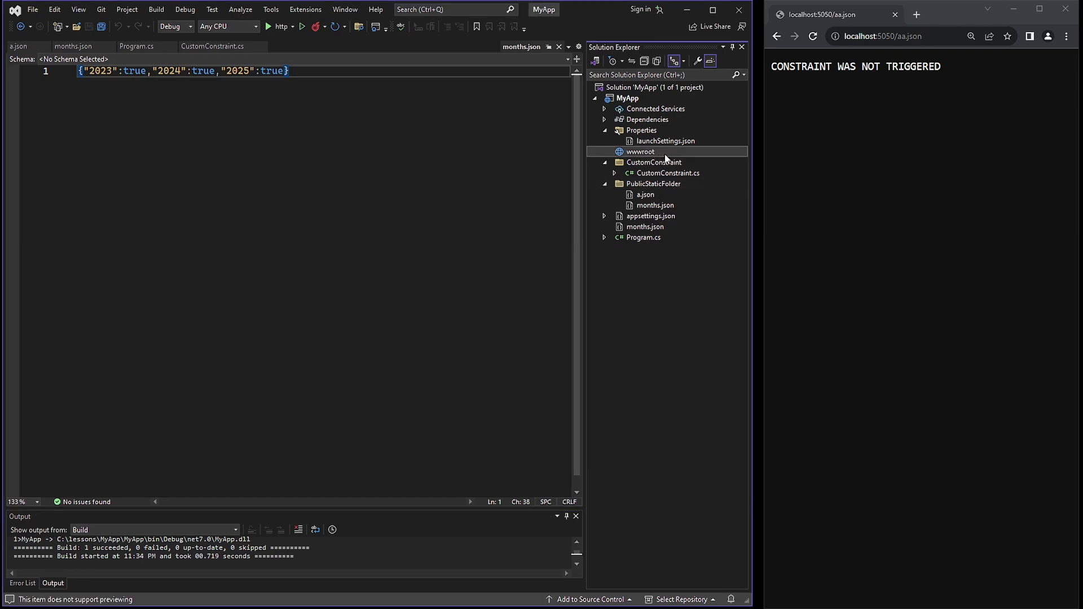
click(654, 184)
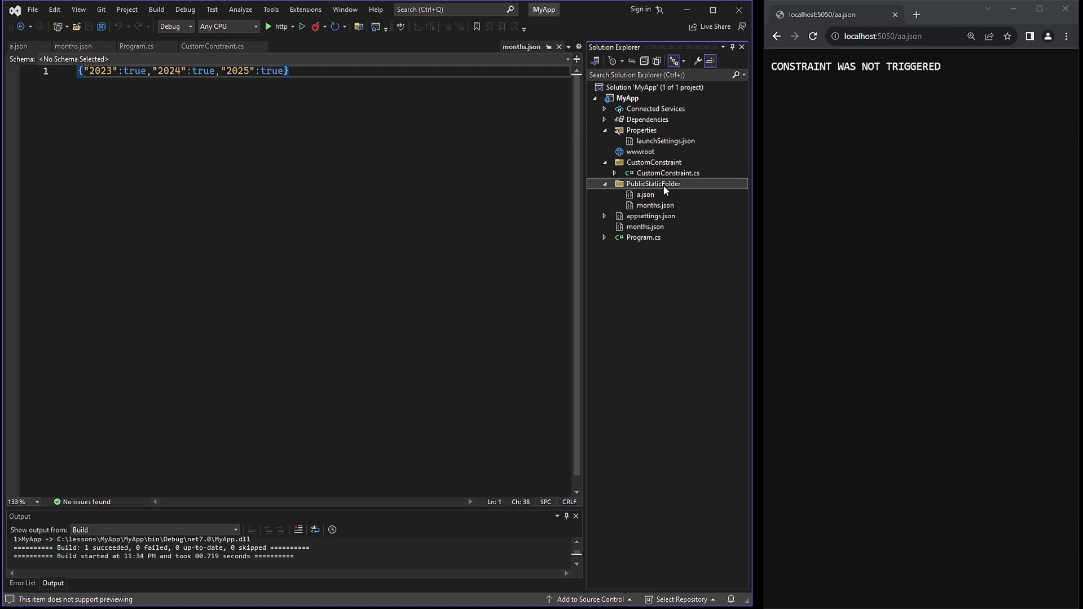
mouse_move(661, 146)
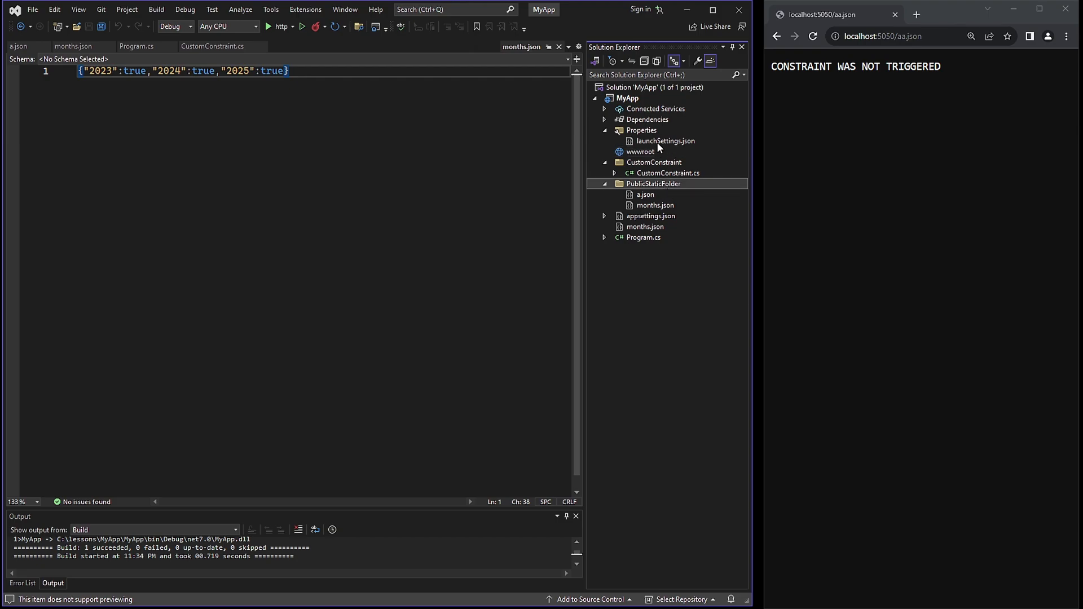
click(641, 151)
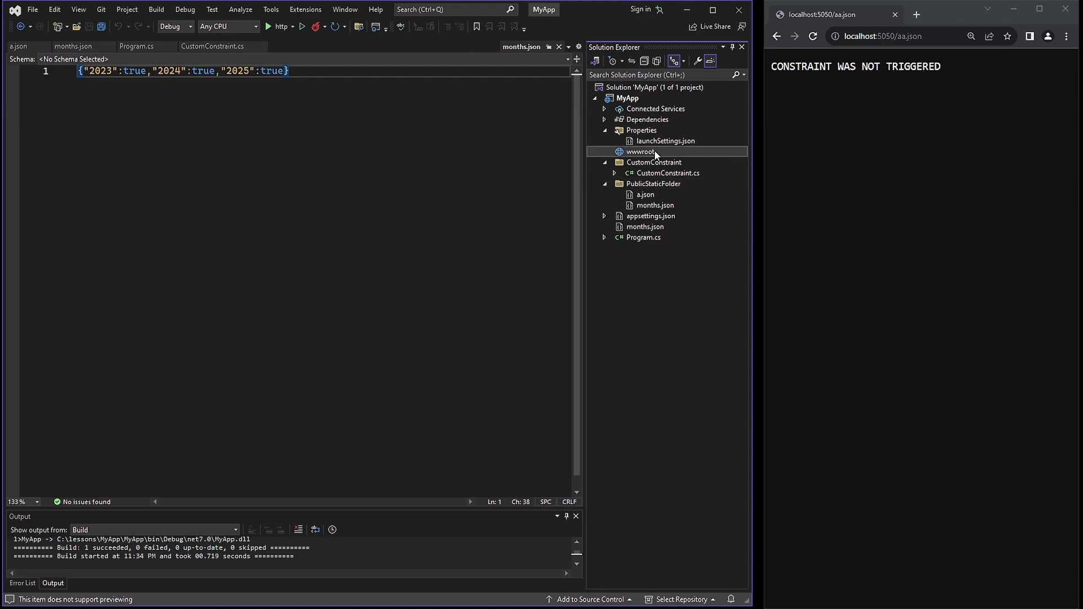
mouse_move(663, 190)
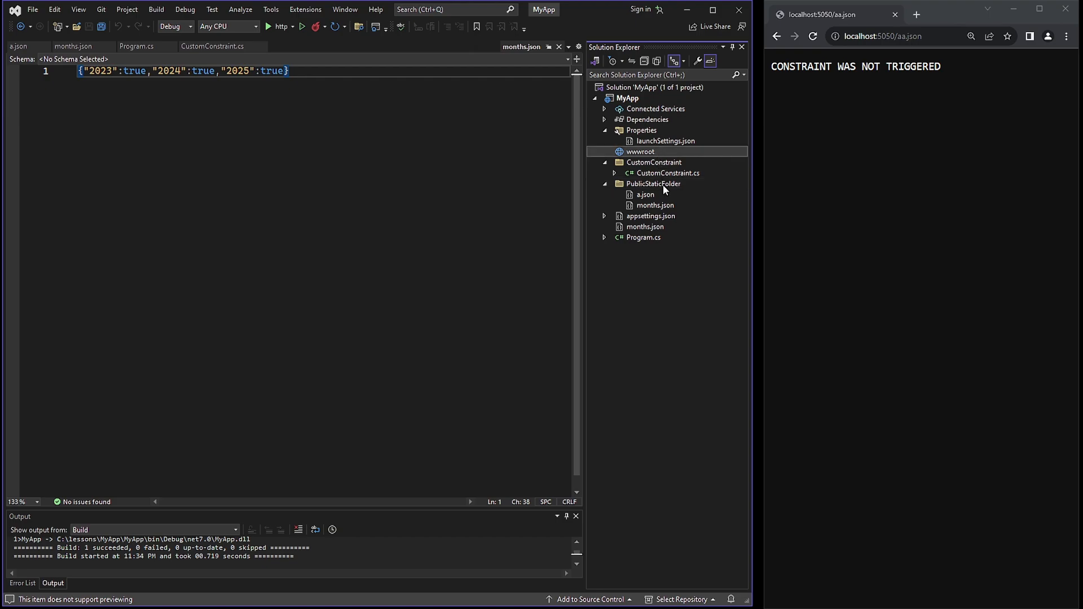
click(653, 184)
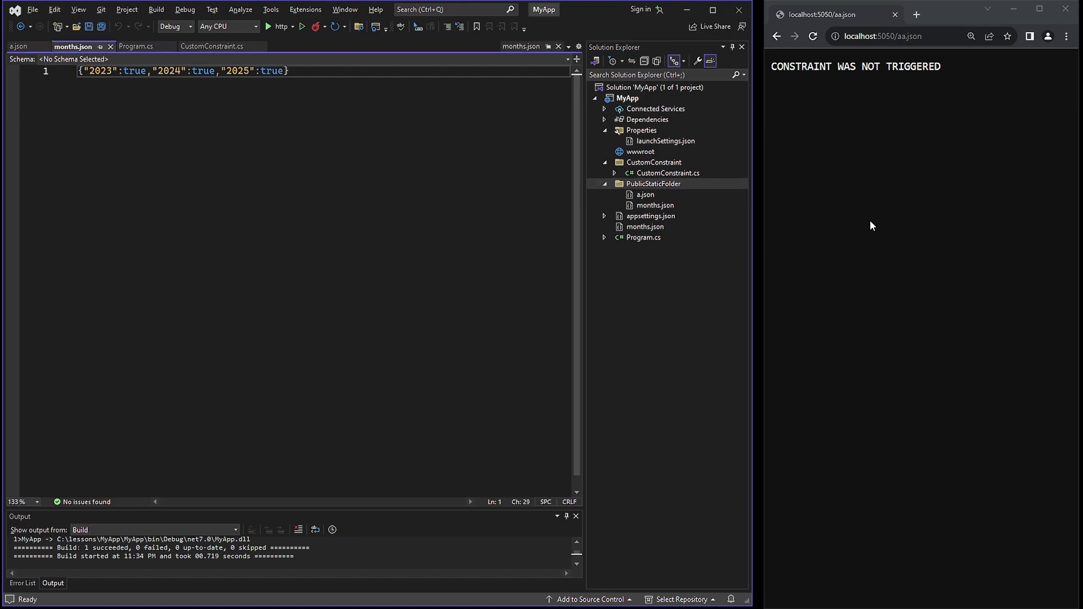
Add app.UseStaticFiles with a PhysicalFileProvider on Path.Combine(ContentRootPath, "PublicStaticFolderAdditional")
click(137, 46)
text(app.UseStaticFiles();)
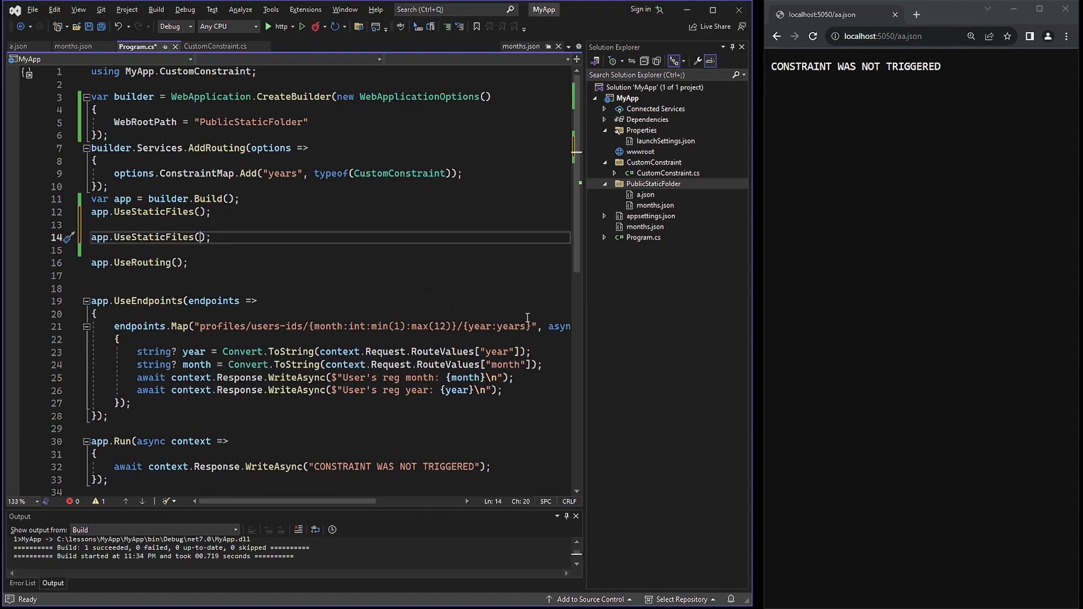
text(new StaticFileOptions() {)
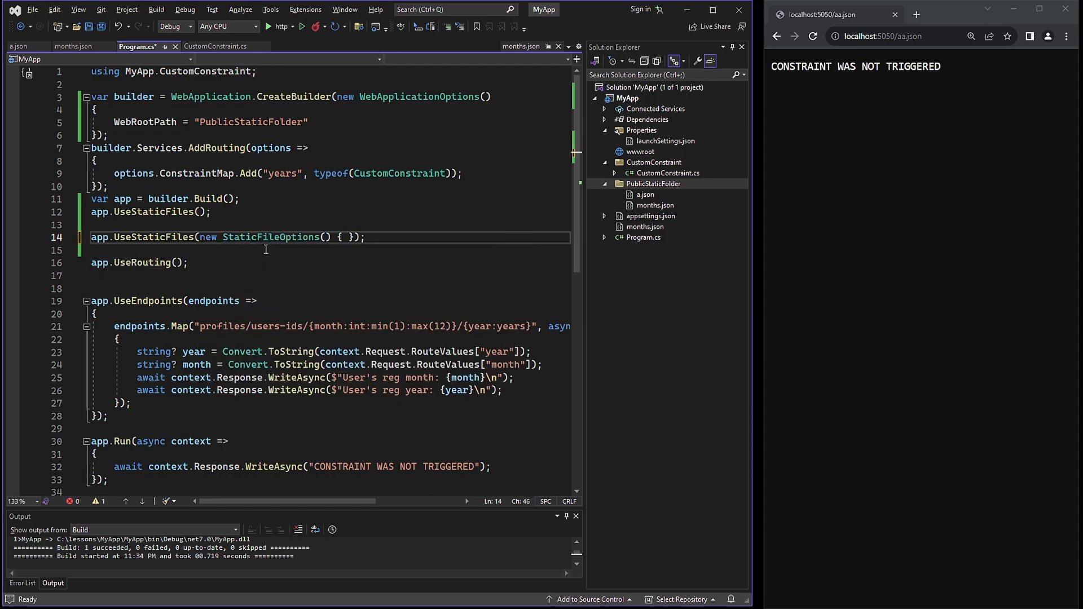
text(FileProvider = new)
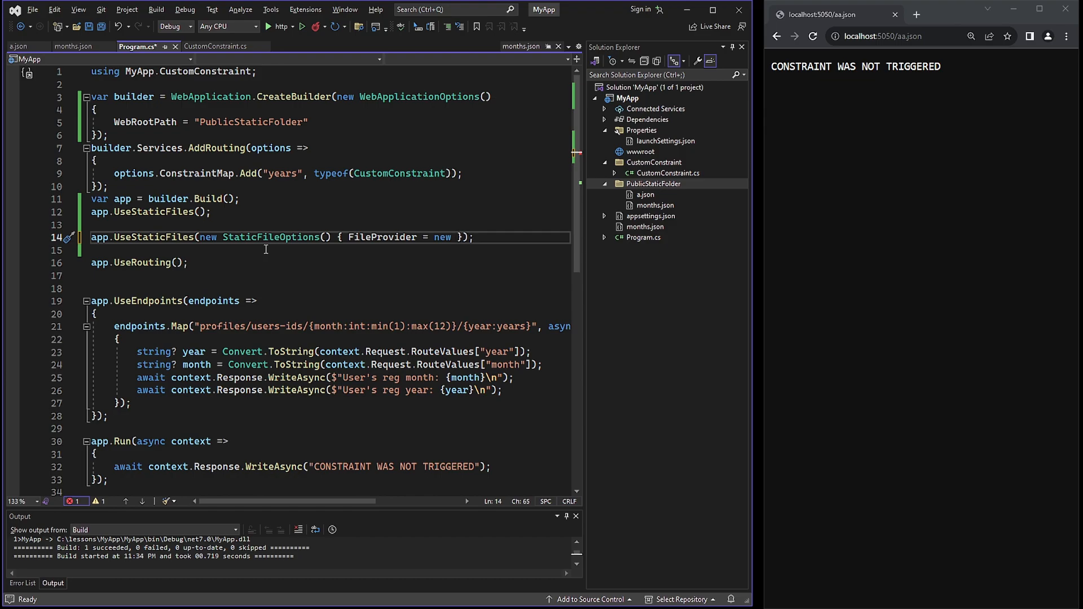
text(PhysicalFileProvider)
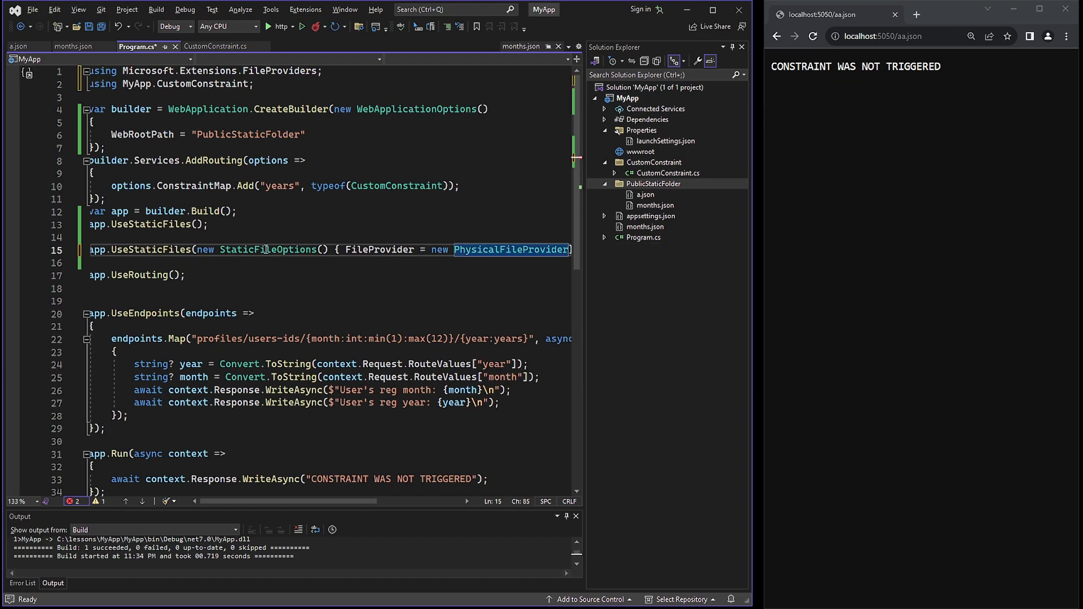
text(Path.Combine(builder.Cont))});)
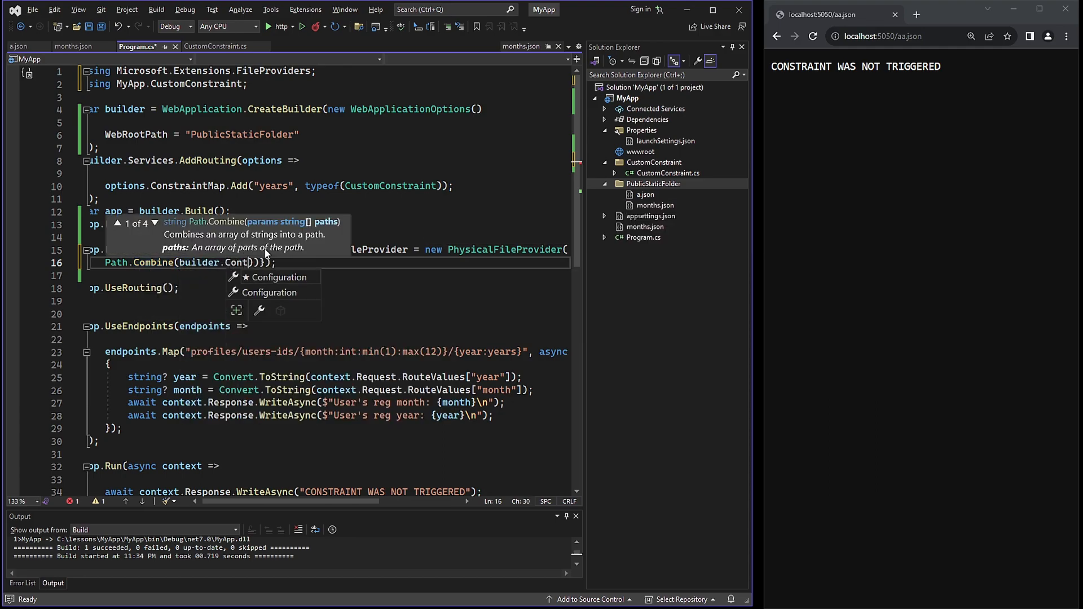
text(Environment.)
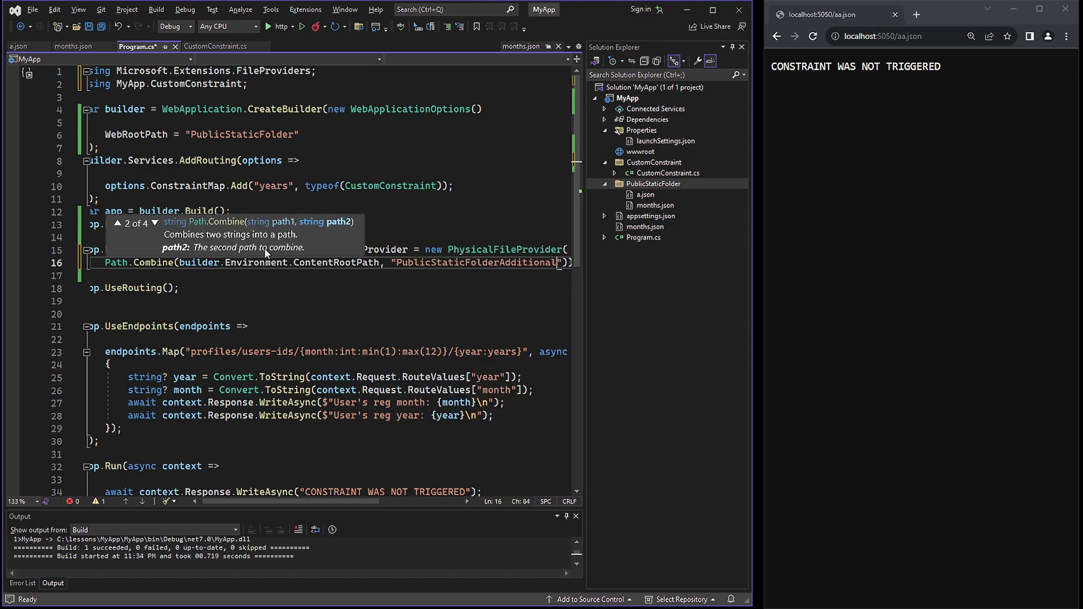
Add the PublicStaticFolderAdditional folder to the MyApp project
right_click(626, 98)
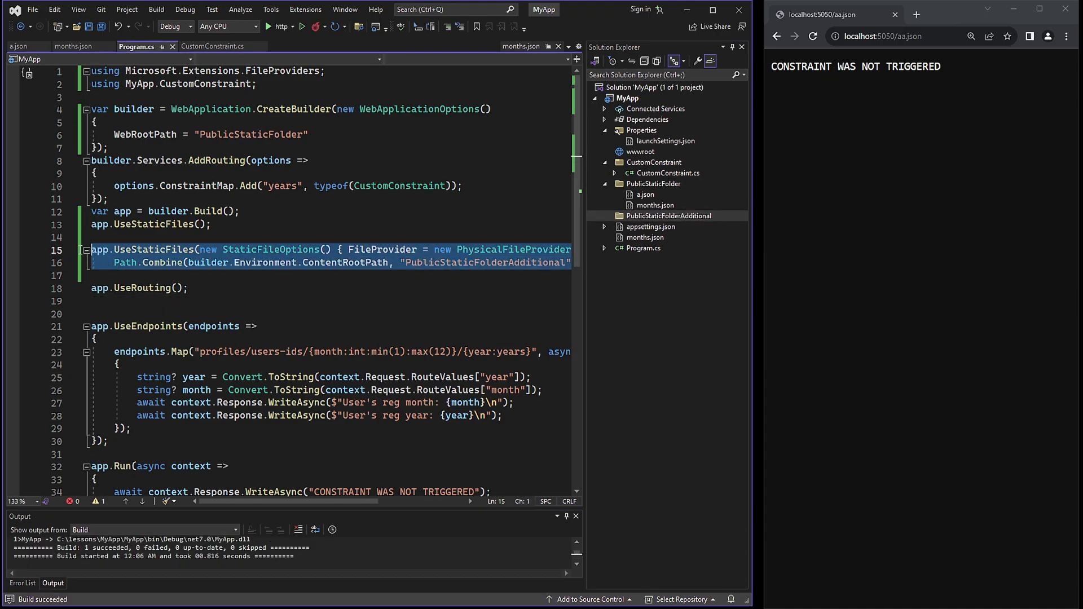
mouse_move(264, 263)
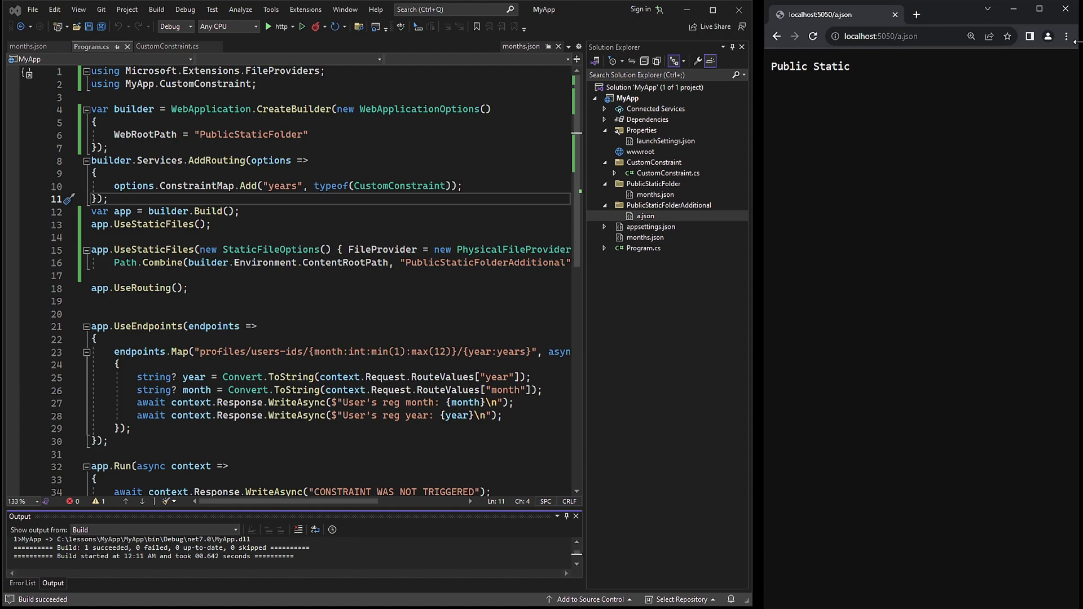
mouse_move(1077, 45)
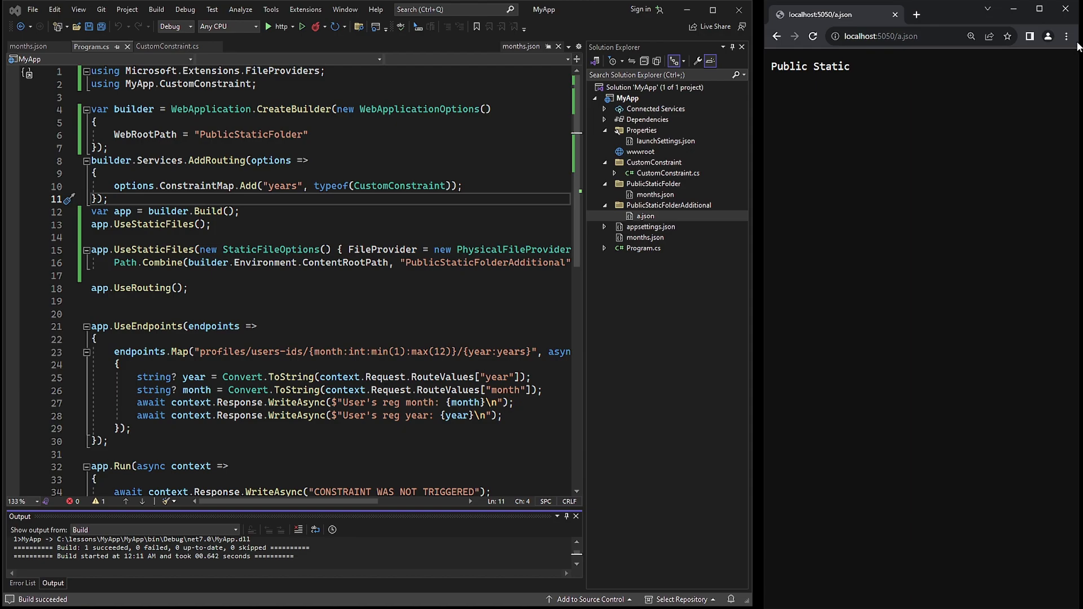
Move a.json into PublicStaticFolderAdditional so /a.json serves "Public Static"
click(645, 216)
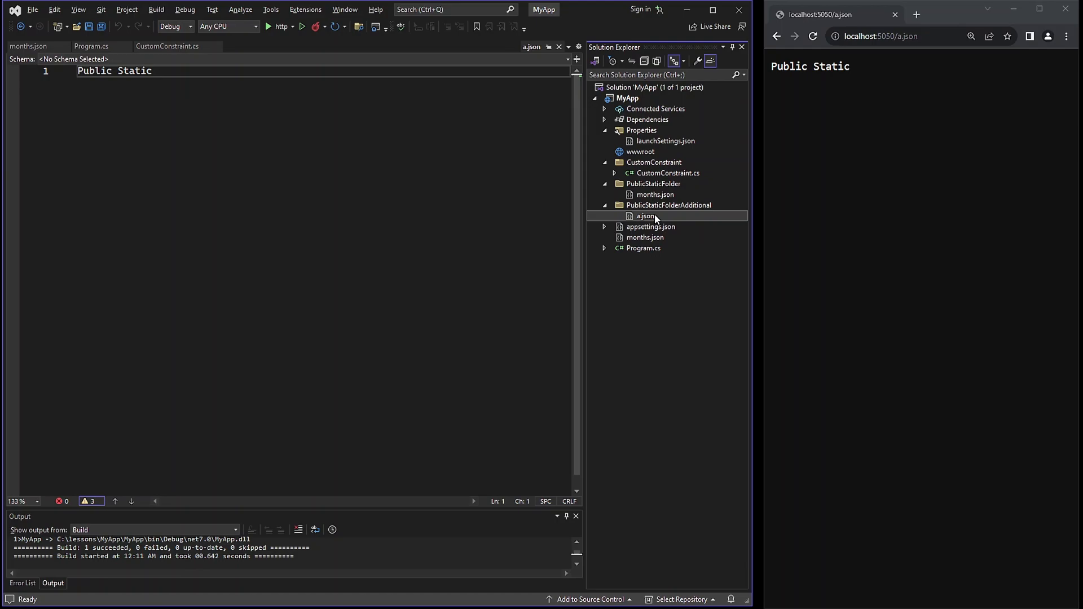
Review a.json and the static folders, then return to Program.cs for the outline comments
click(667, 206)
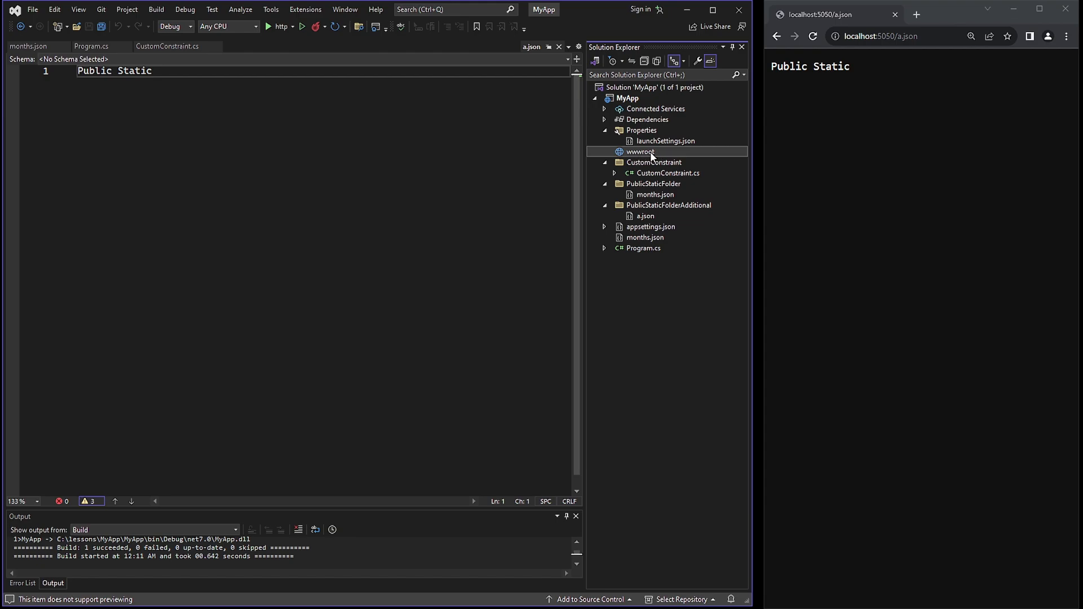
click(653, 183)
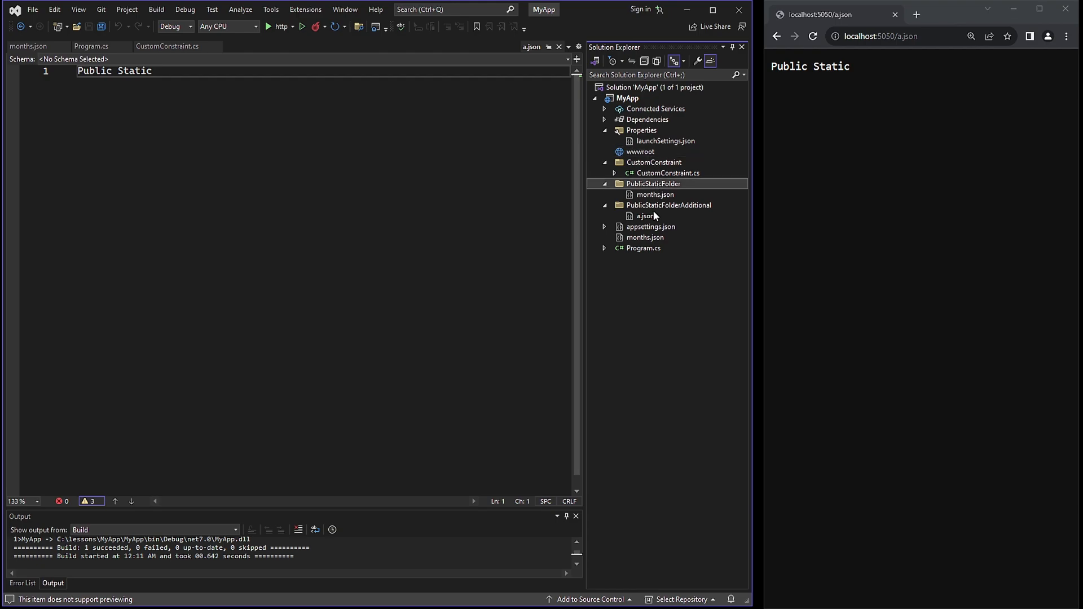
click(667, 205)
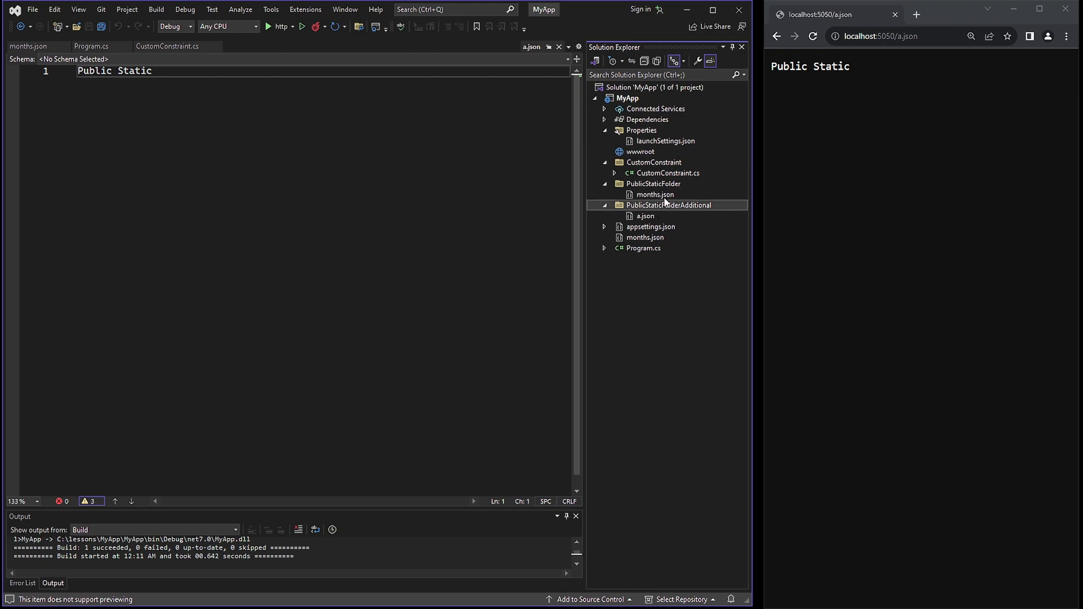
click(653, 183)
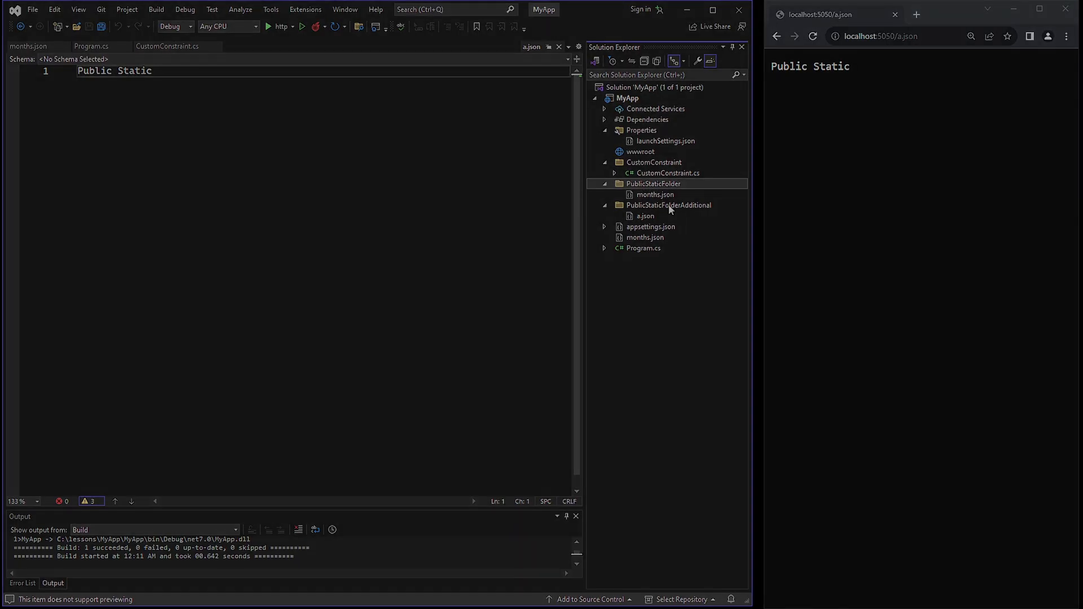
click(91, 45)
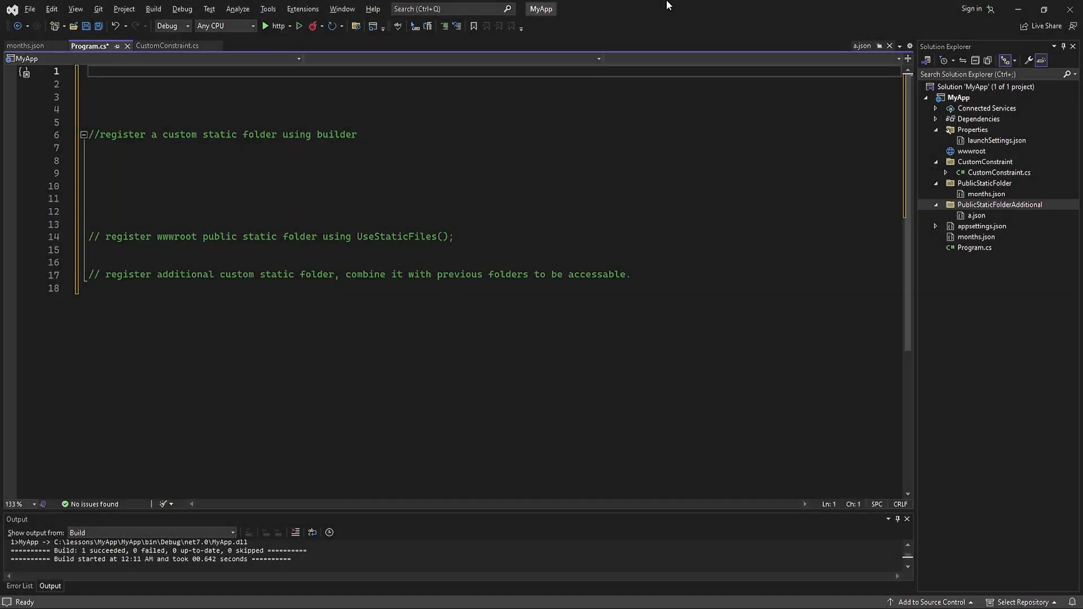